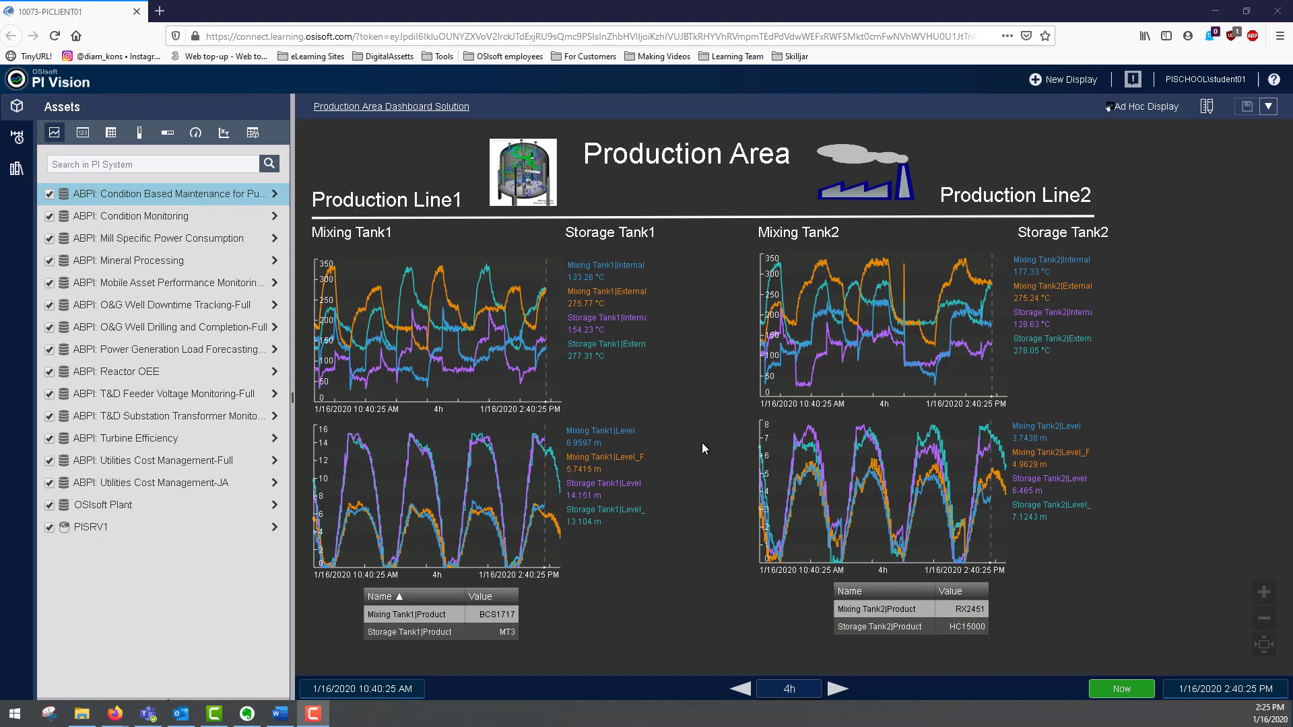
Show the Events pane listing Mixing Tank1 downtime events with the 13:46:21 event's attributes
{"action": "left_click", "coordinate": [14, 137]}
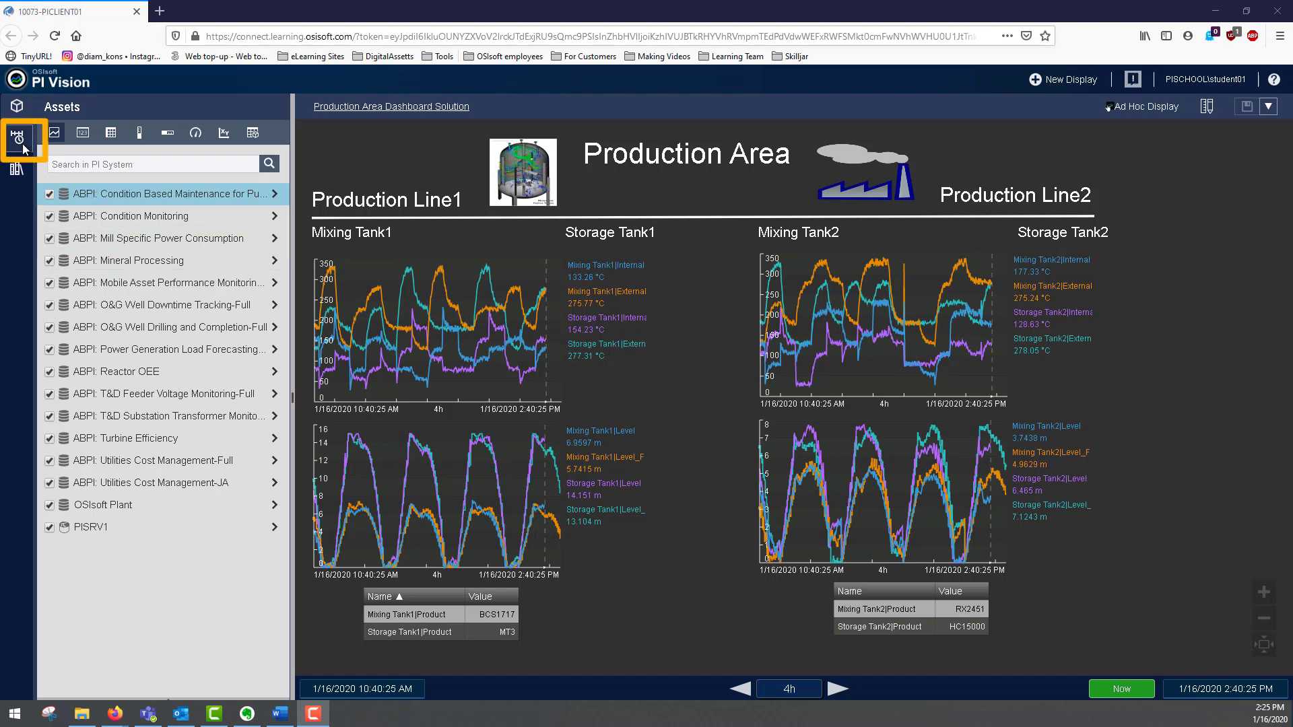
{"action": "left_click", "coordinate": [16, 136]}
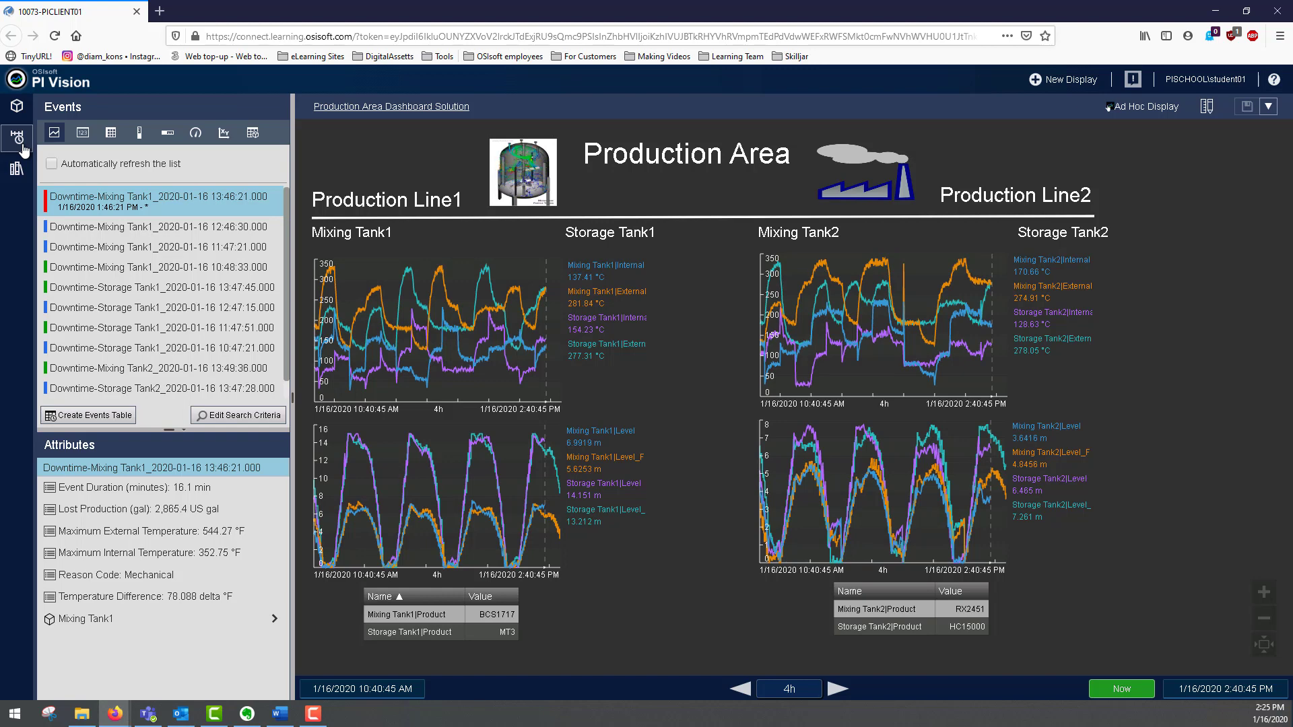
Apply the 12:46:30 Mixing Tank1 downtime event's 16m 6s time range to the dashboard
{"action": "left_click", "coordinate": [148, 221]}
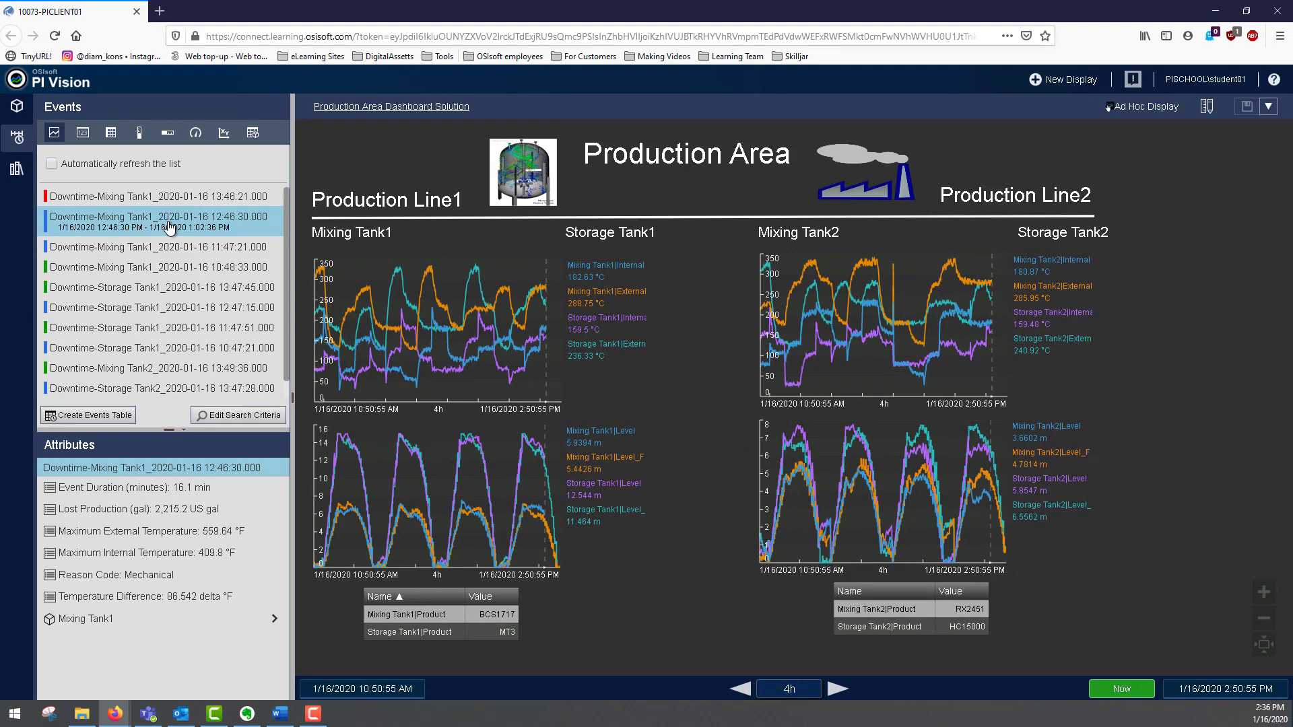
{"action": "right_click", "coordinate": [160, 221]}
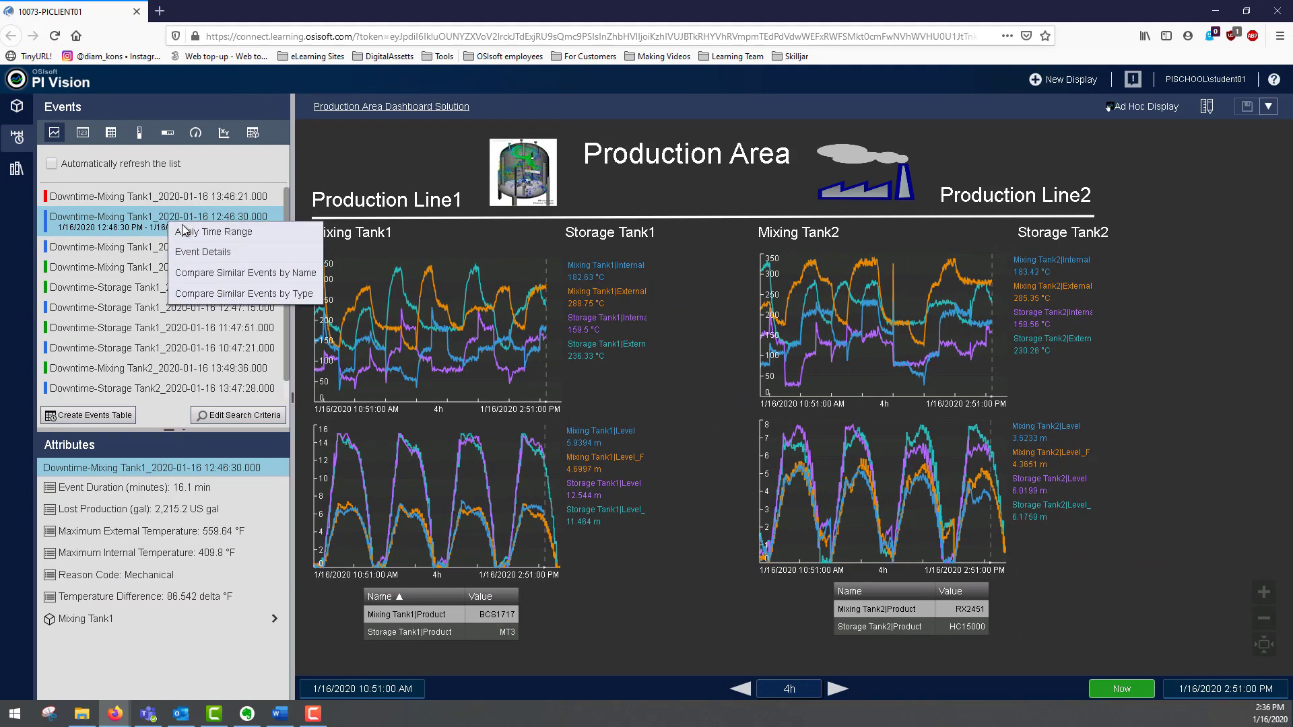
{"action": "left_click", "coordinate": [219, 232]}
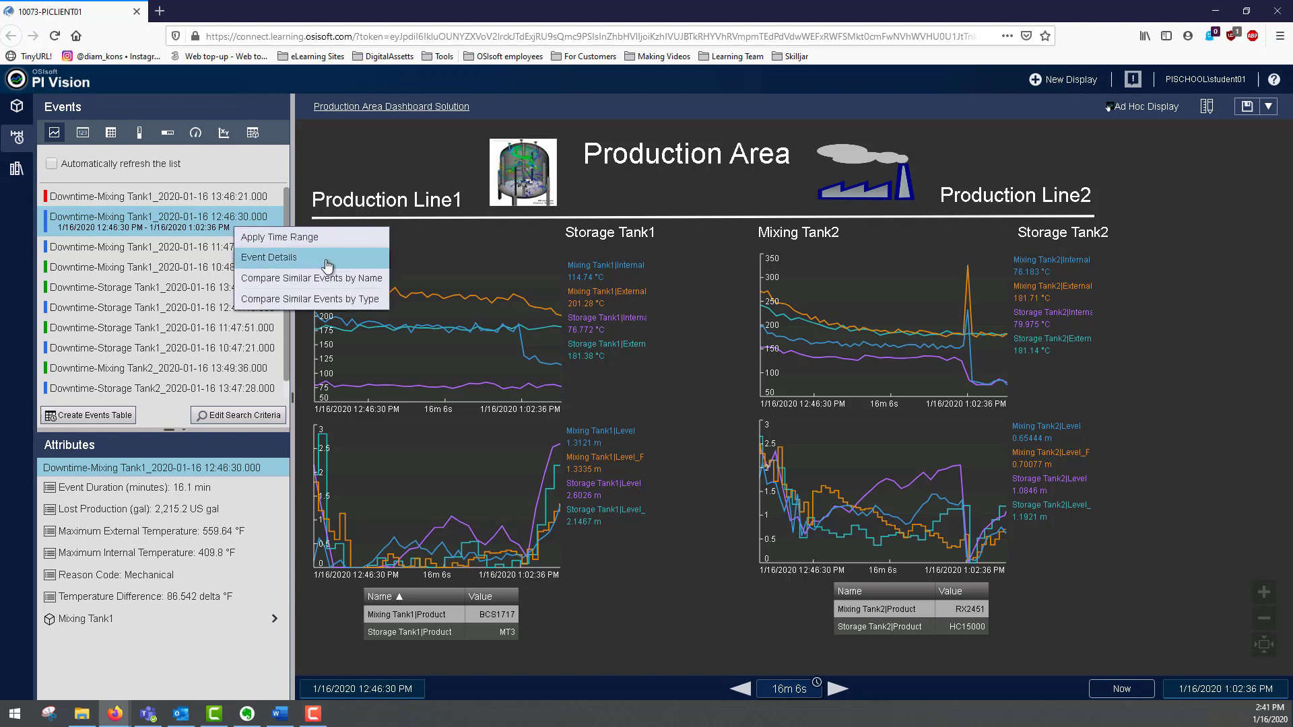
Show Event Details for the 12:46:30 downtime, then bring up its context actions
{"action": "left_click", "coordinate": [268, 255]}
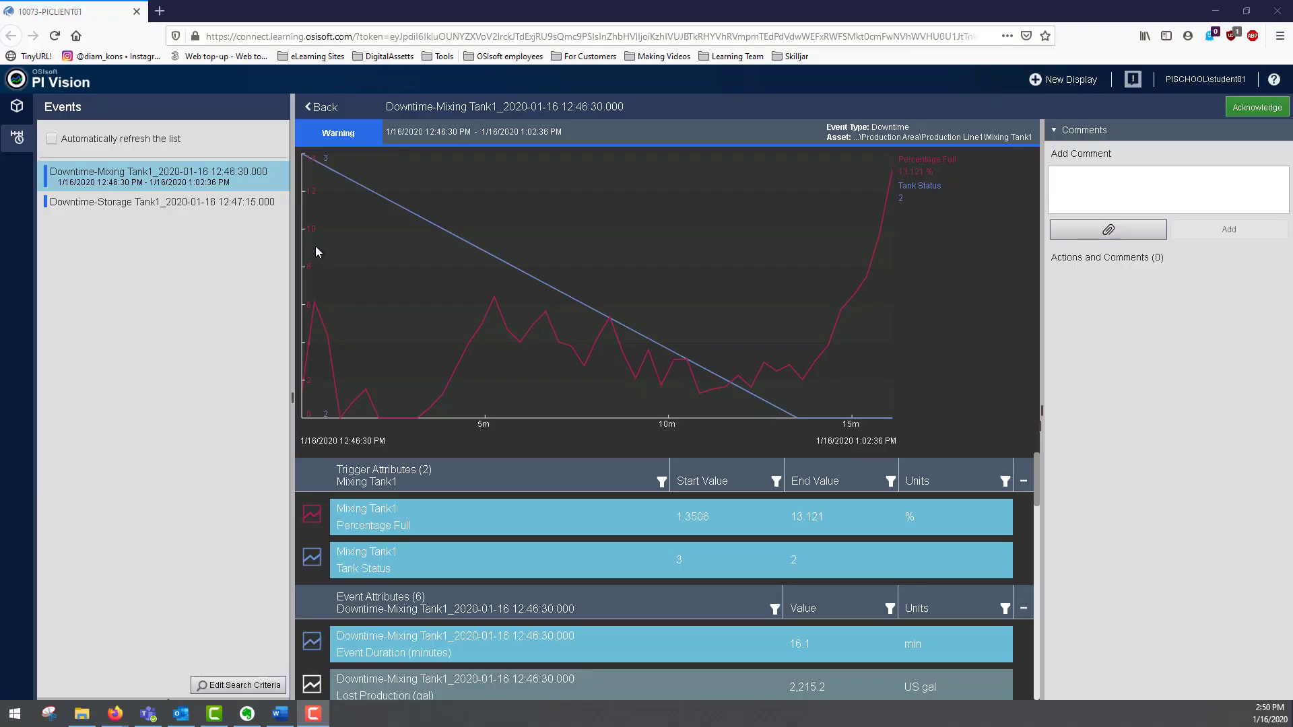
{"action": "right_click", "coordinate": [163, 175]}
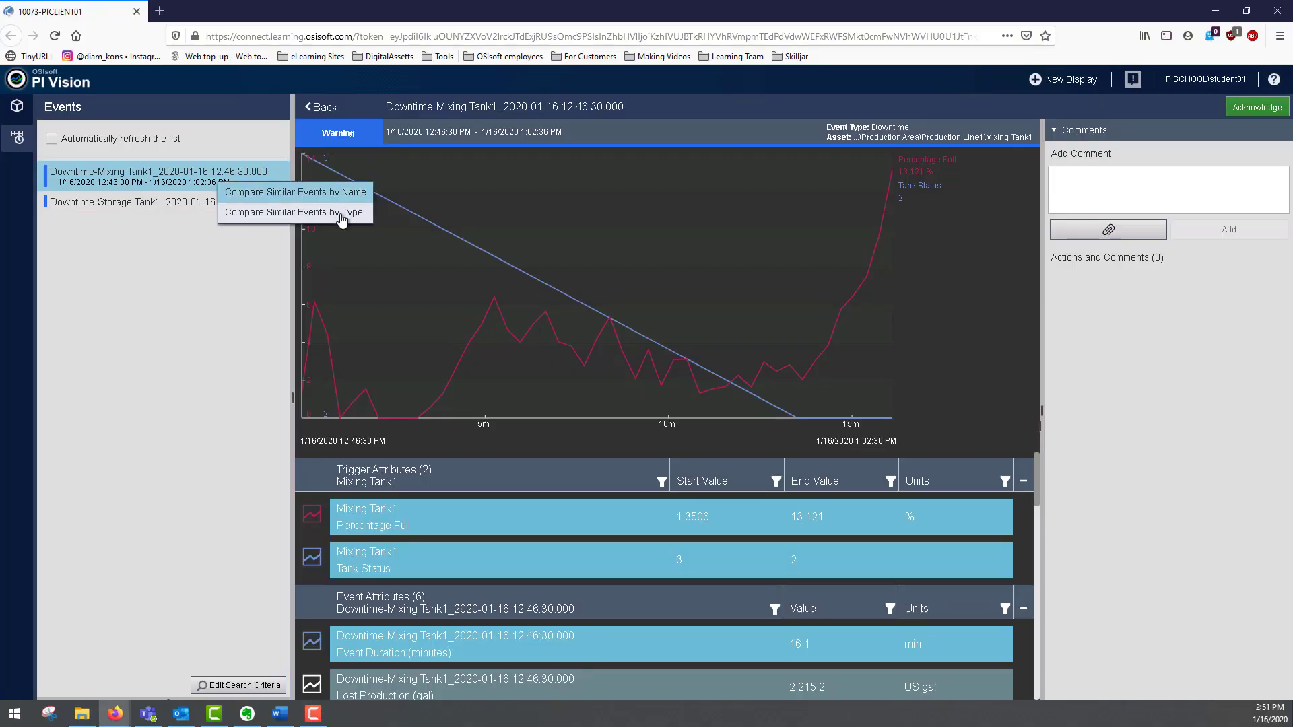
Compare Similar Events to overlay past Mixing Tank1 downtimes on the trends
{"action": "left_click", "coordinate": [295, 191]}
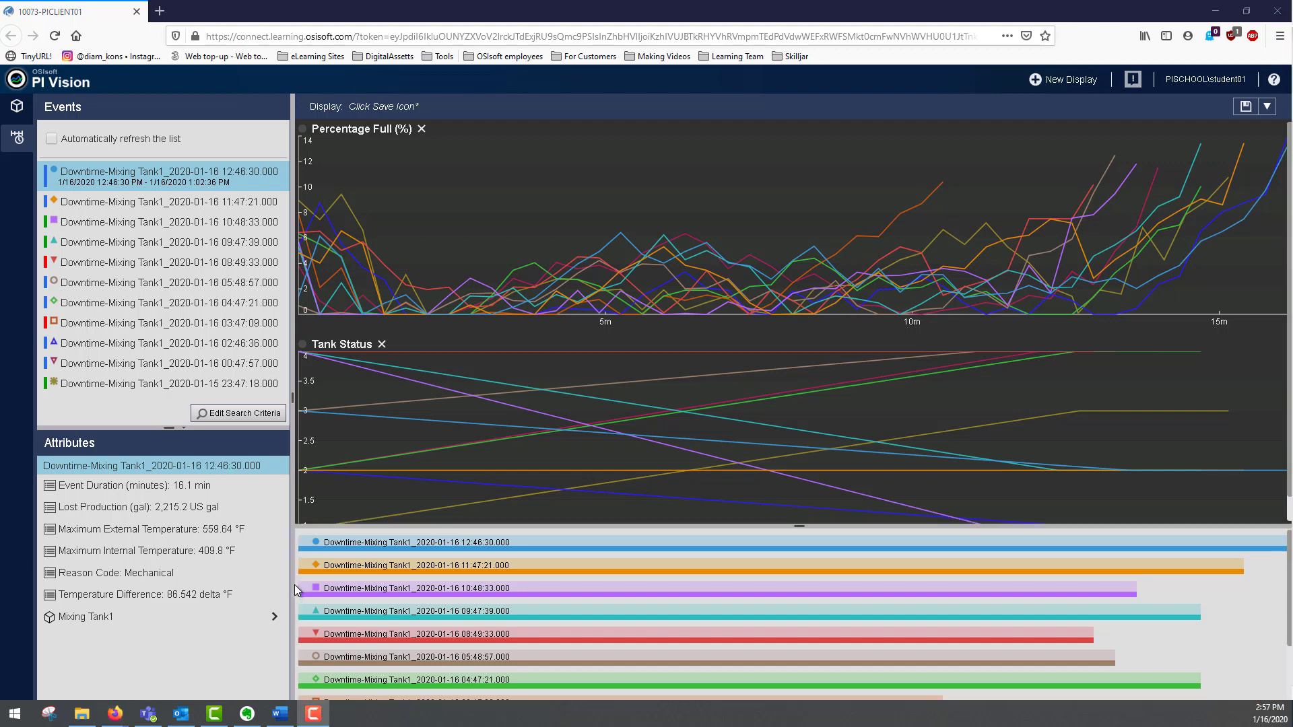
Pin the 12:46:30 downtime event above the other compared events
{"action": "right_click", "coordinate": [148, 177]}
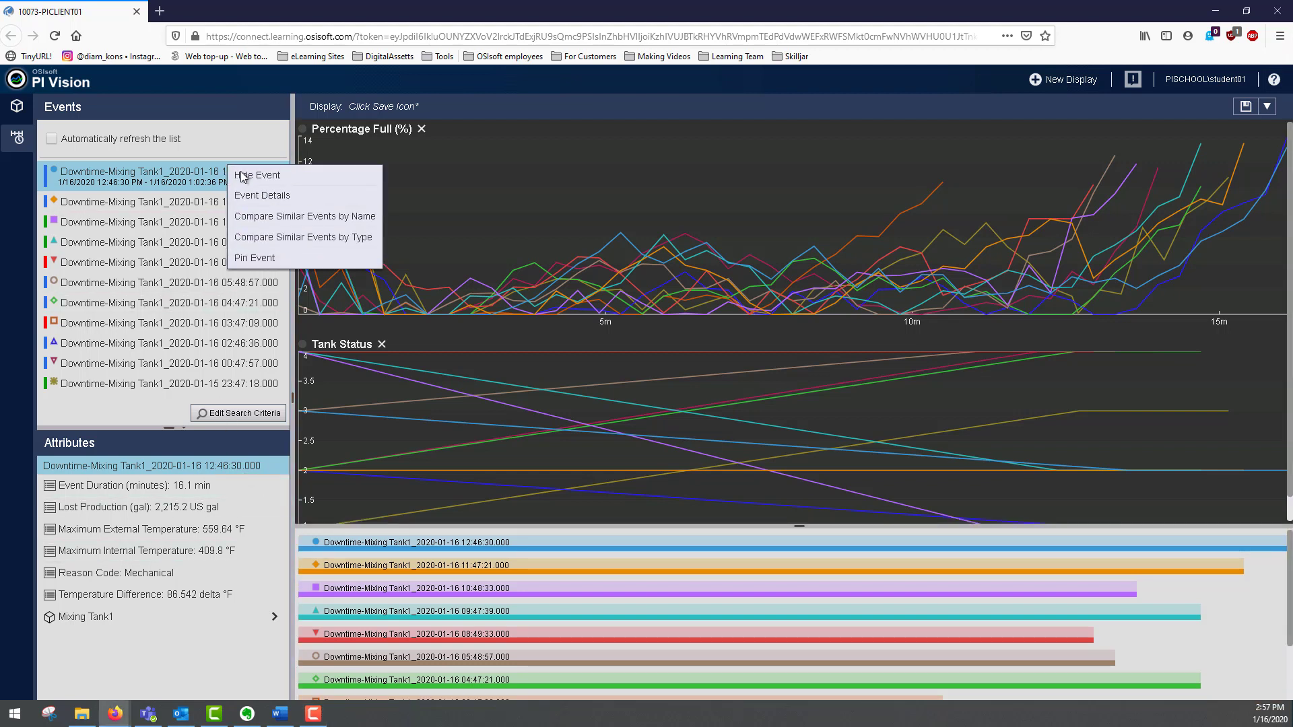
{"action": "left_click", "coordinate": [254, 257]}
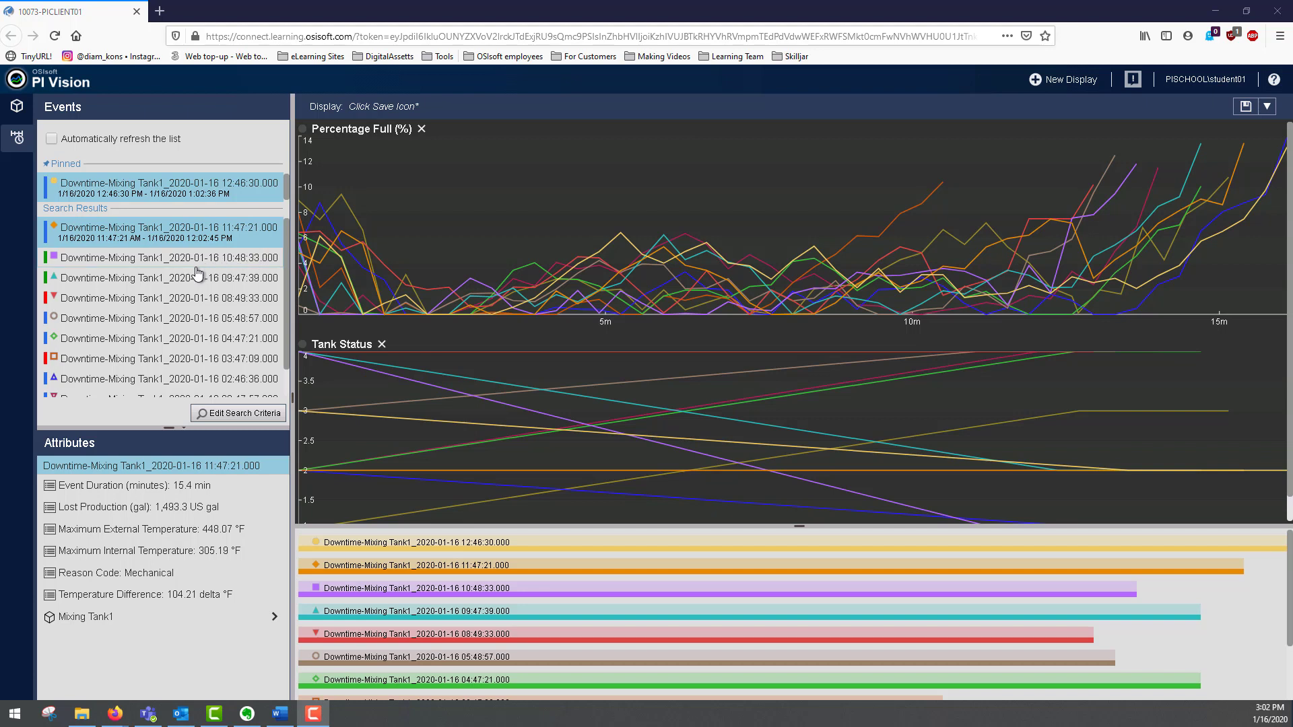
Hide the 09:47:39, 08:49:33 and 05:48:57 events from the comparison
{"action": "right_click", "coordinate": [165, 267]}
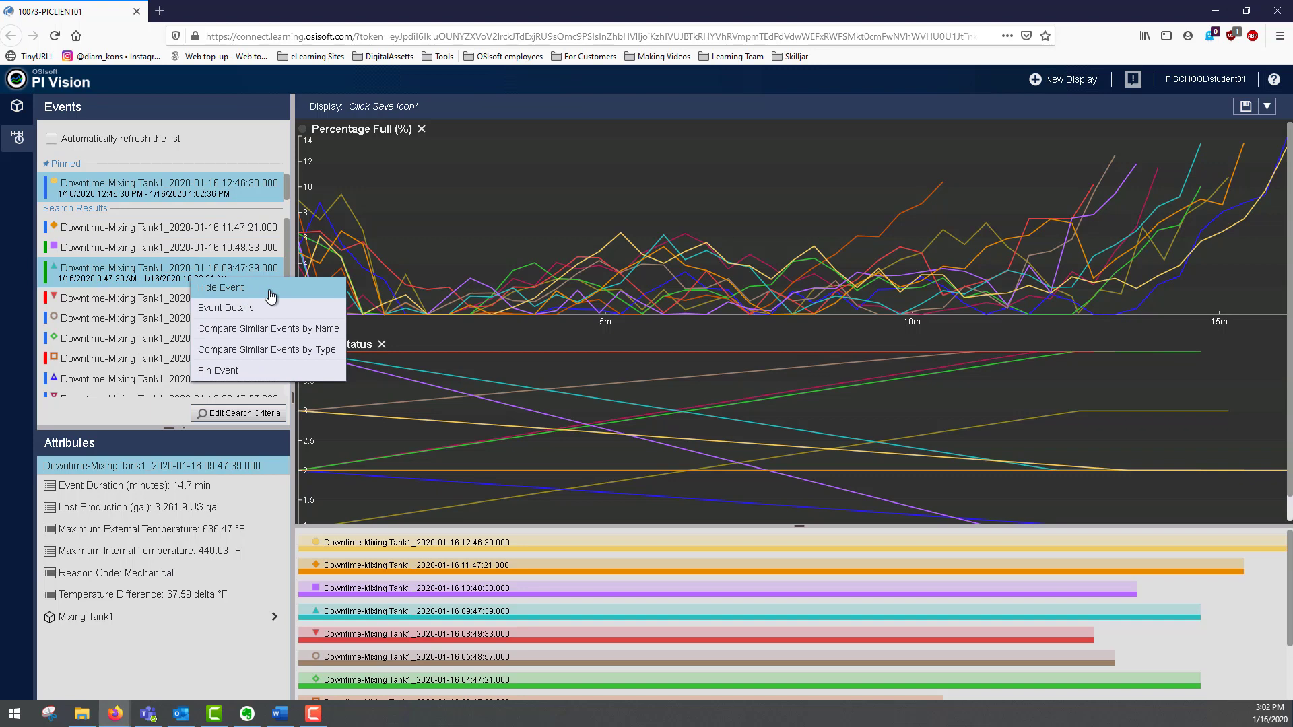
{"action": "left_click", "coordinate": [220, 287]}
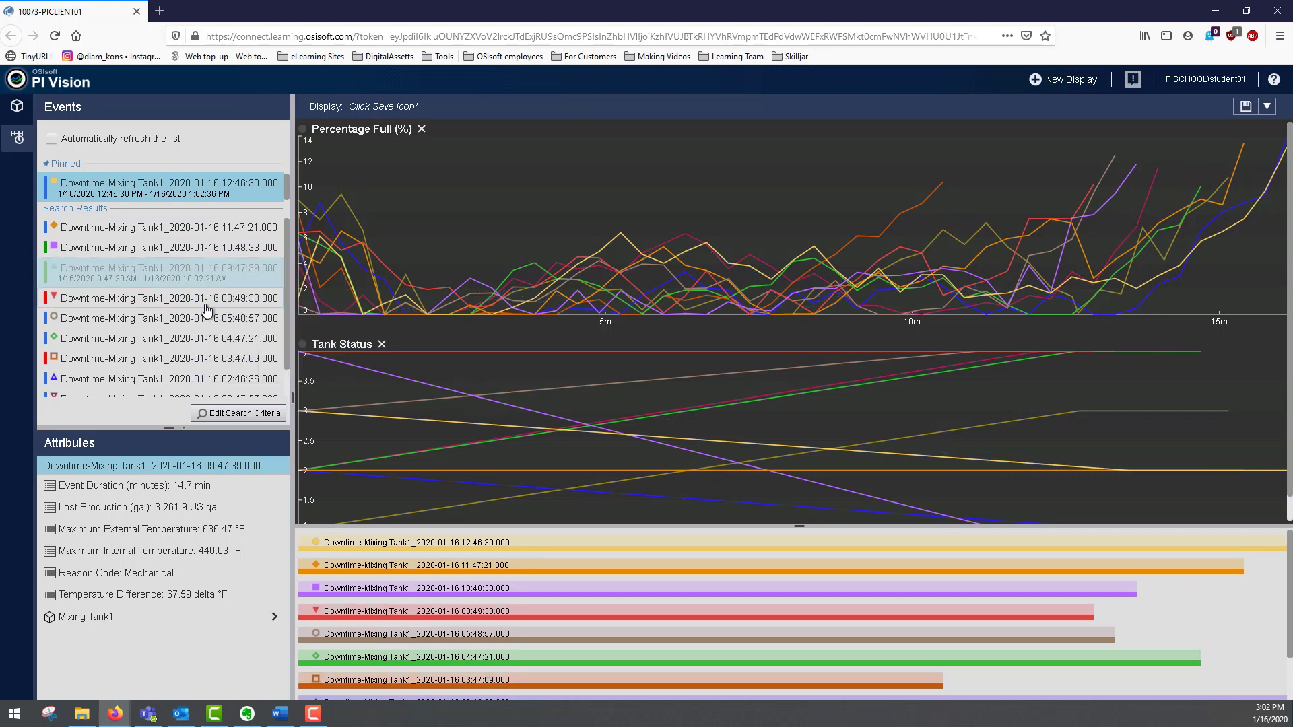
{"action": "left_click", "coordinate": [164, 298]}
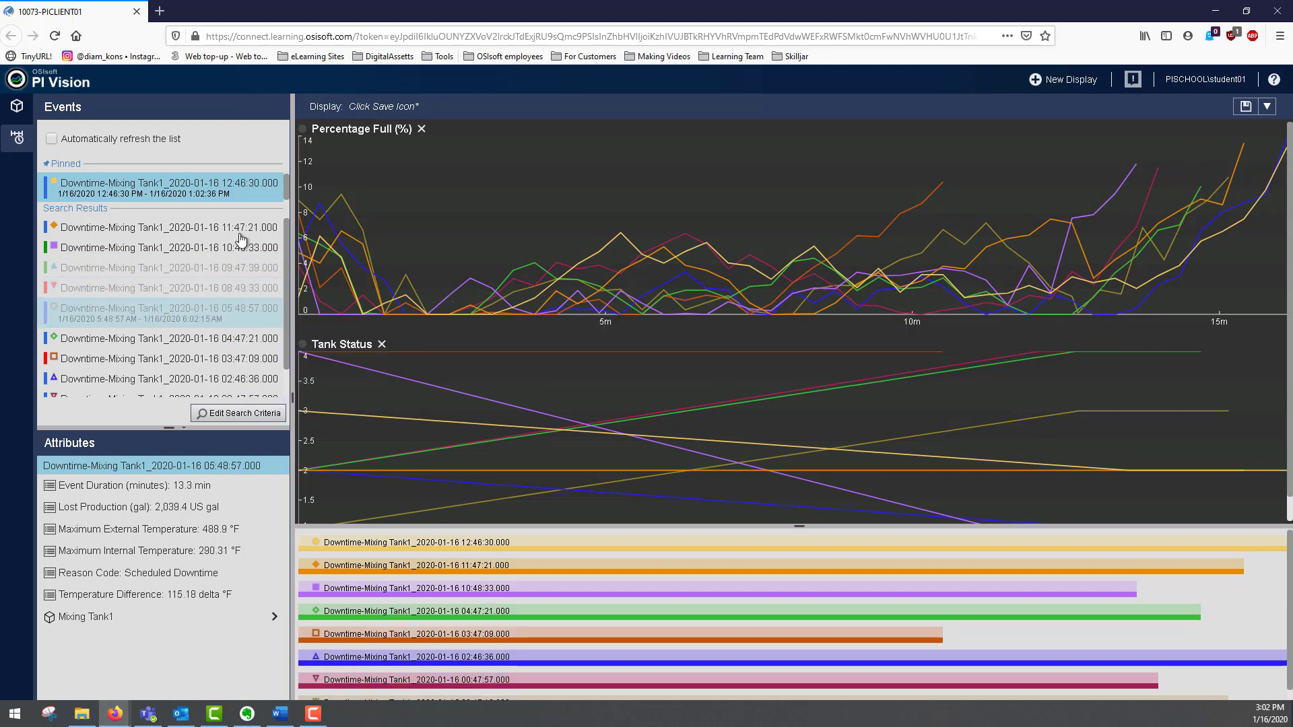
Highlight the 11:47:21 downtime event's trend and show its attributes
{"action": "left_click", "coordinate": [163, 226]}
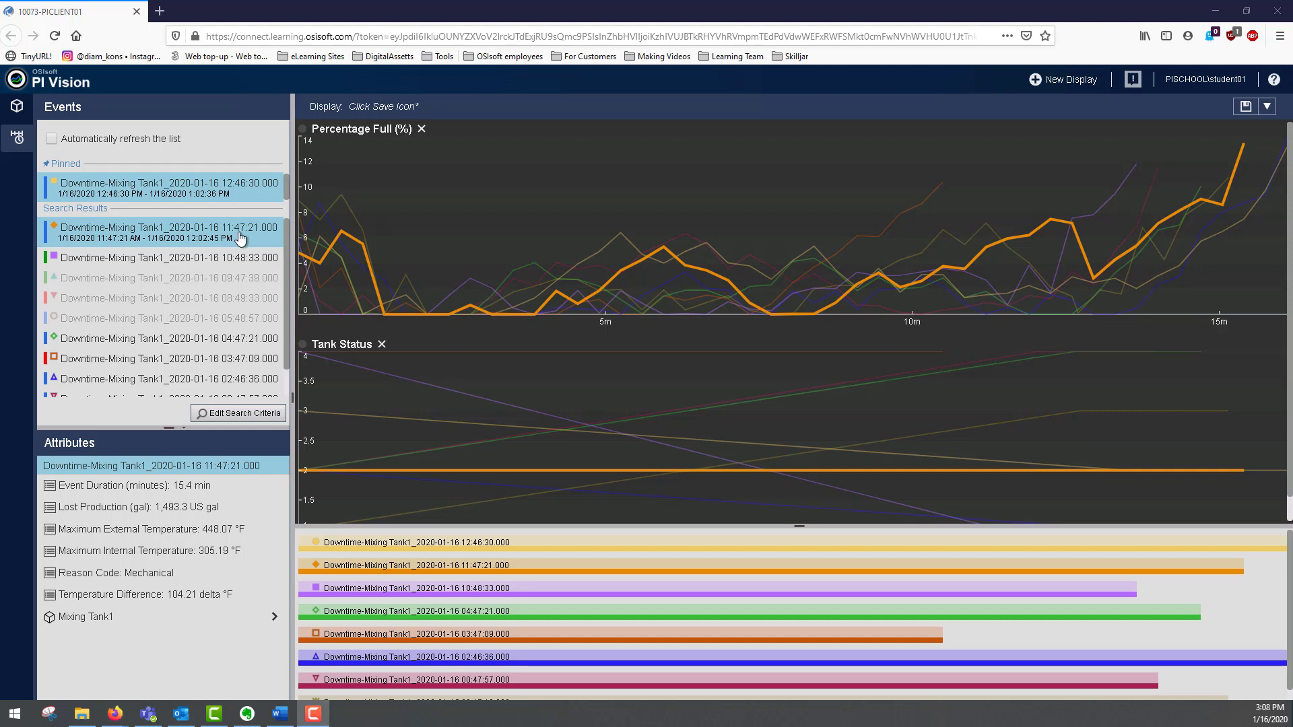
{"action": "mouse_move", "coordinate": [211, 388]}
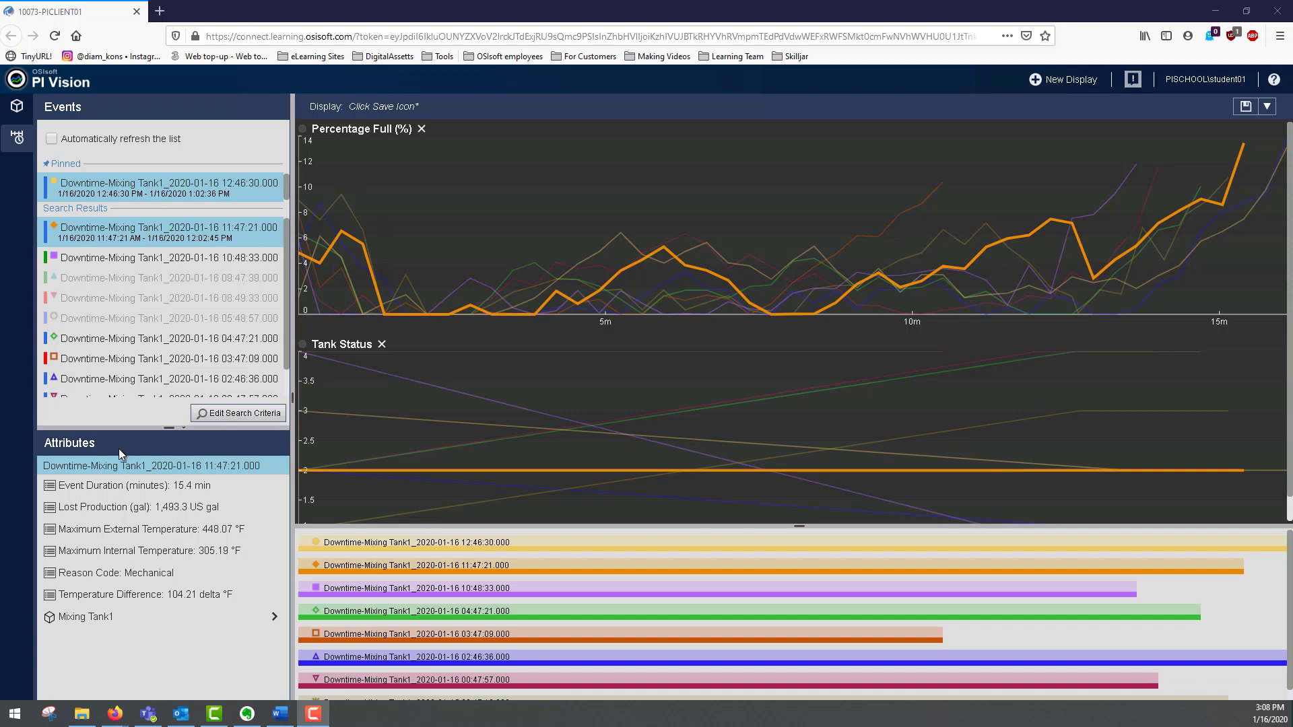
{"action": "mouse_move", "coordinate": [163, 442]}
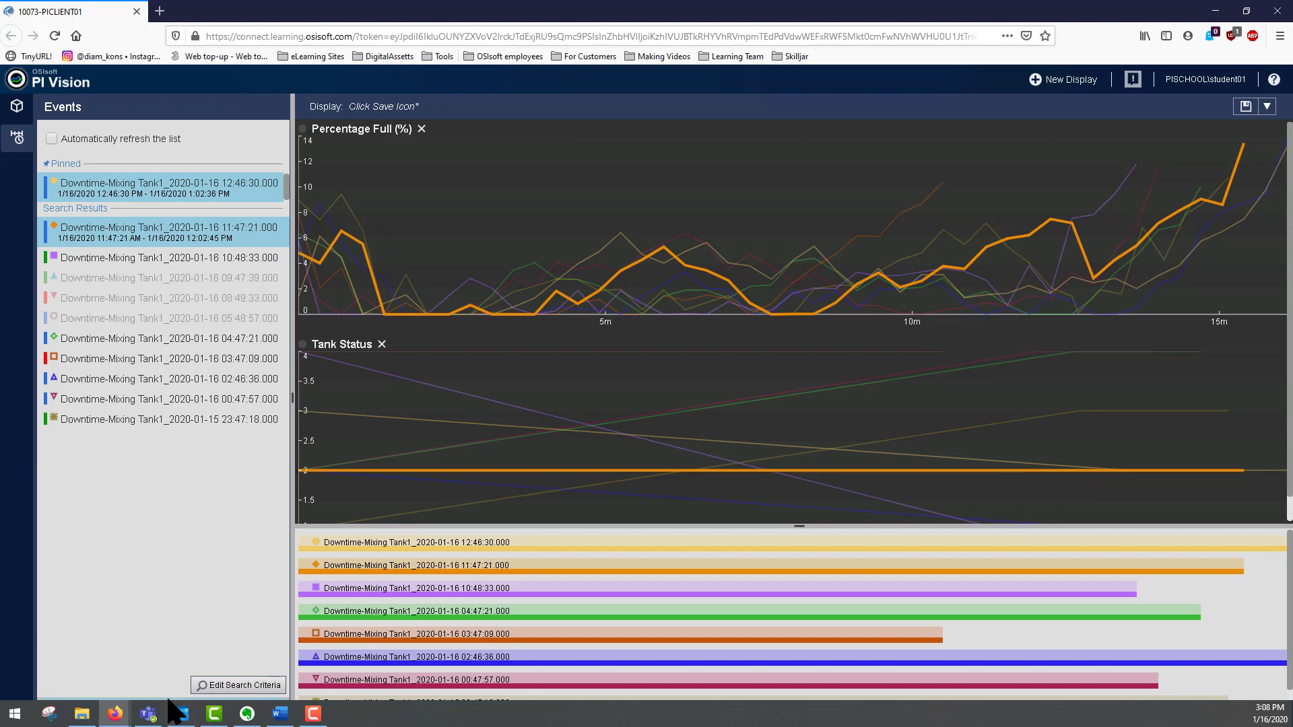
{"action": "left_click", "coordinate": [160, 233]}
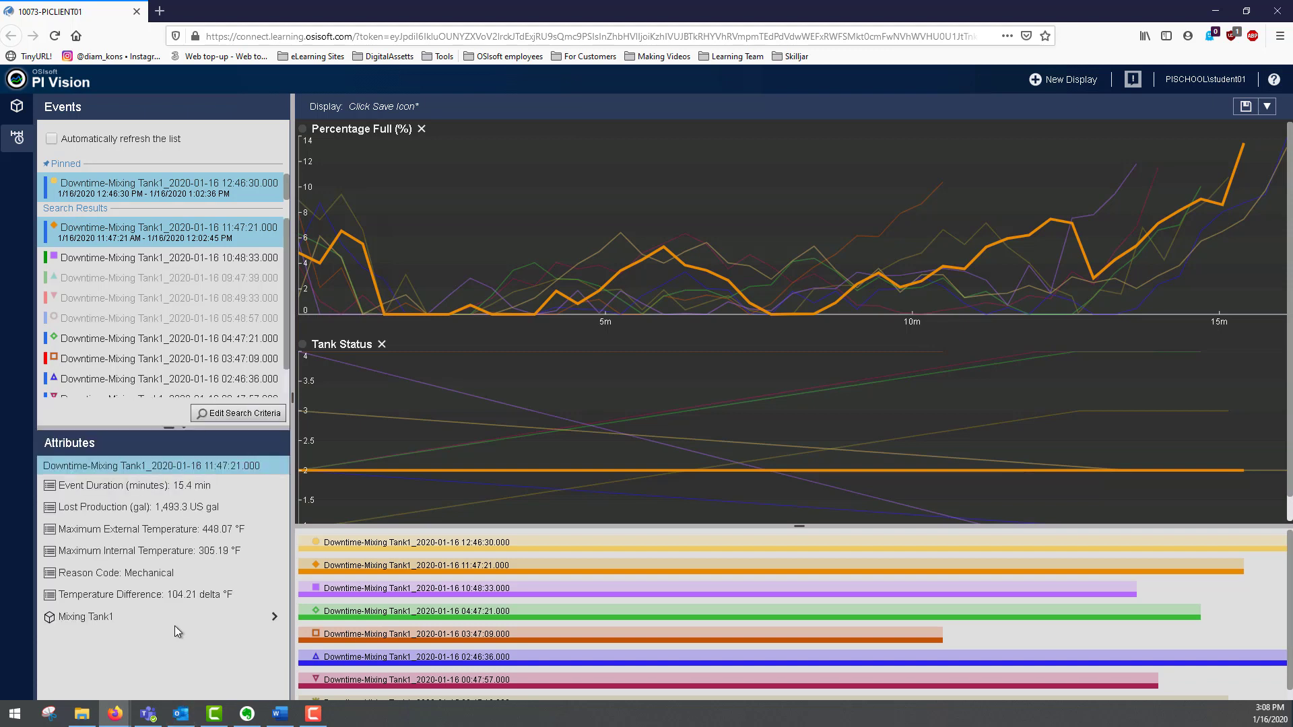